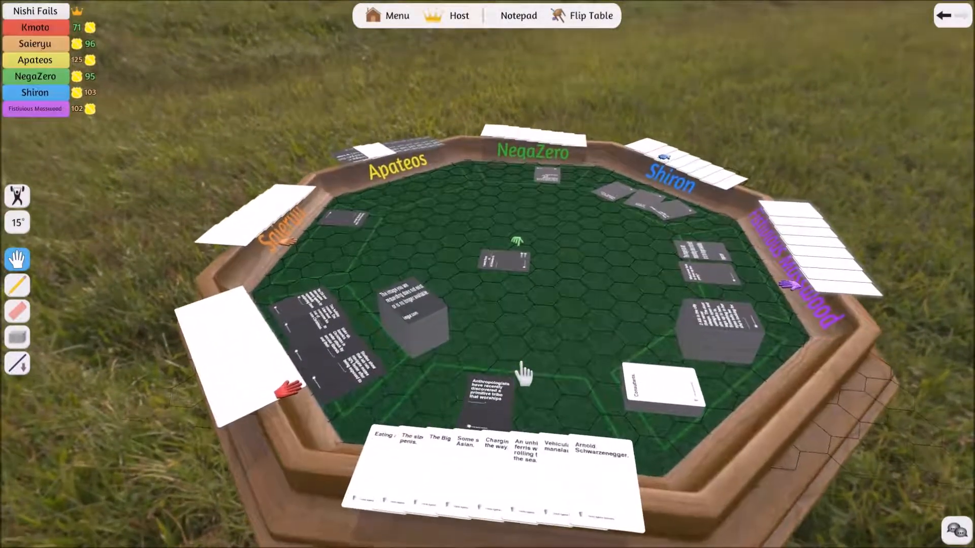
- Remove Apateos's promoted status as the yellow player and confirm with Yes
{"action": "left_click", "coordinate": [590, 15]}
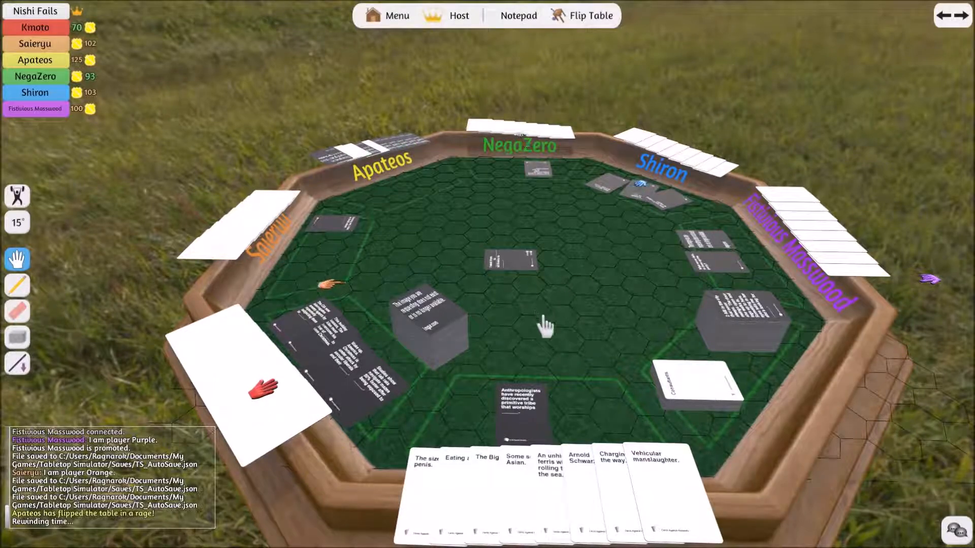
{"action": "left_click", "coordinate": [37, 59]}
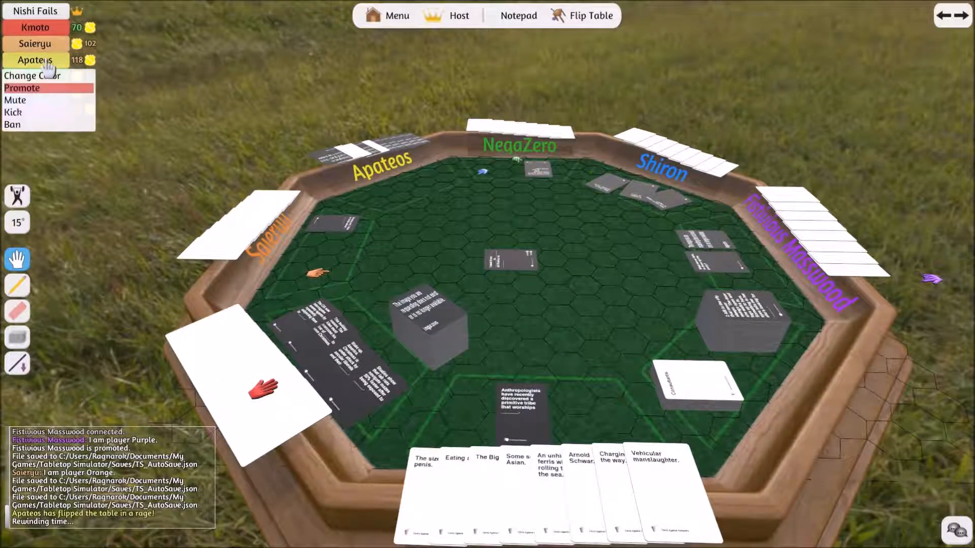
{"action": "left_click", "coordinate": [22, 88]}
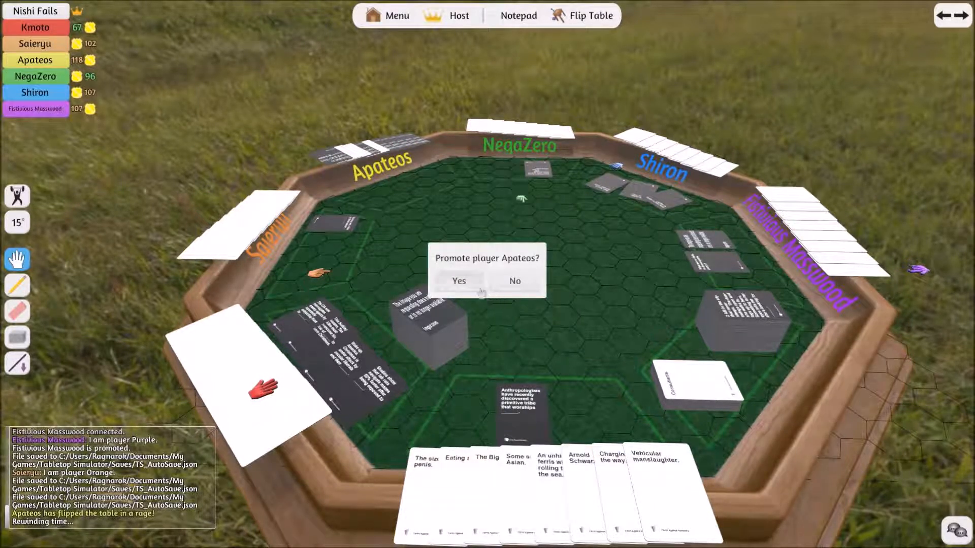
{"action": "left_click", "coordinate": [513, 281]}
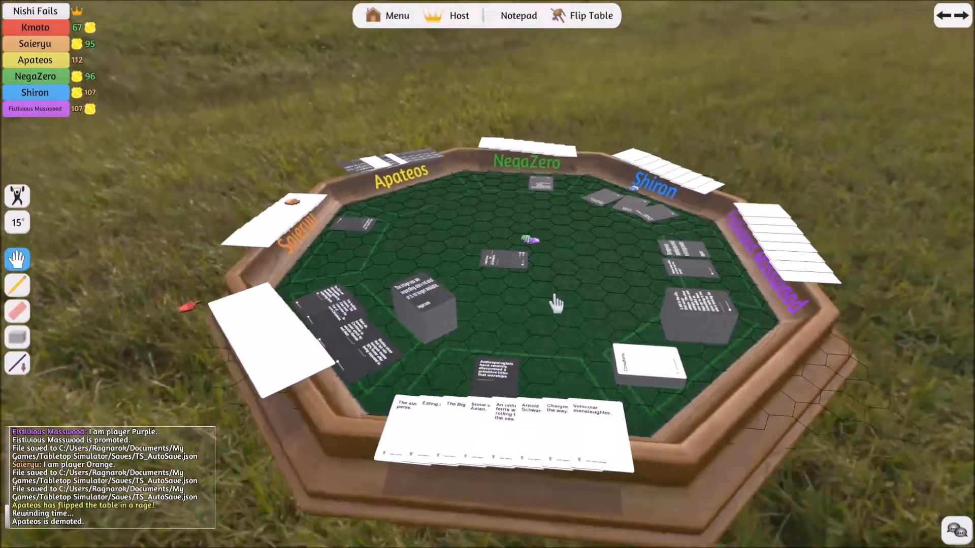
- Browse the Host menu options, then flip the hexagonal table to scatter the cards
{"action": "left_click", "coordinate": [458, 16]}
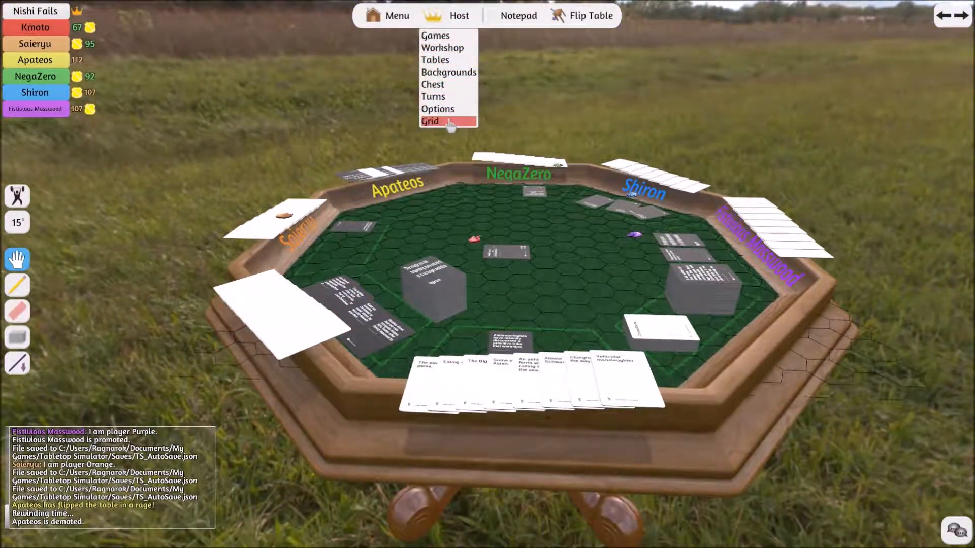
{"action": "left_click", "coordinate": [438, 108]}
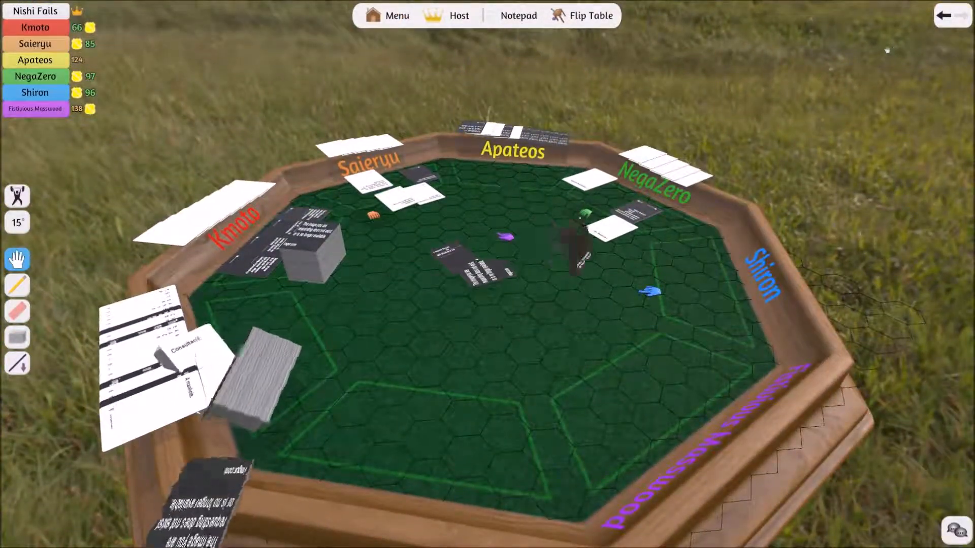
{"action": "left_click", "coordinate": [587, 15]}
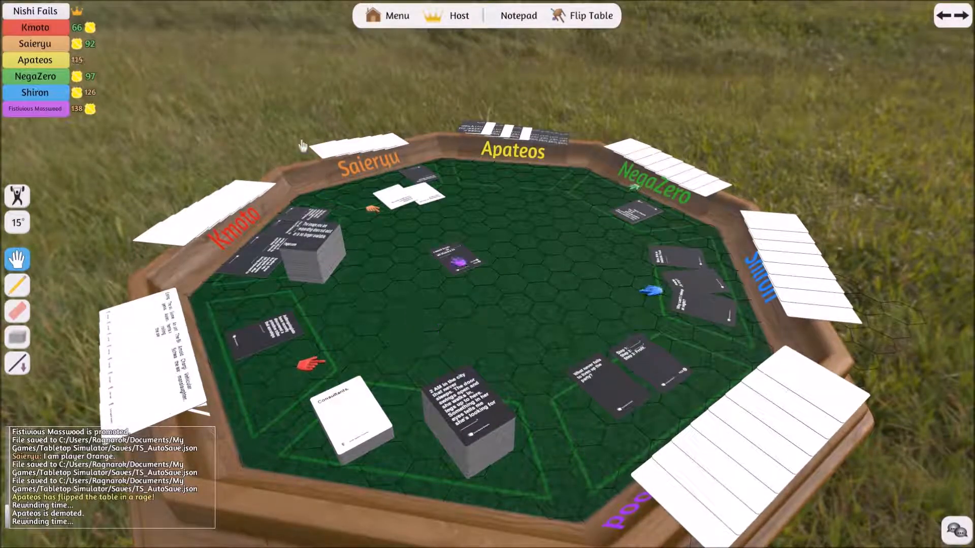
{"action": "left_click", "coordinate": [459, 15]}
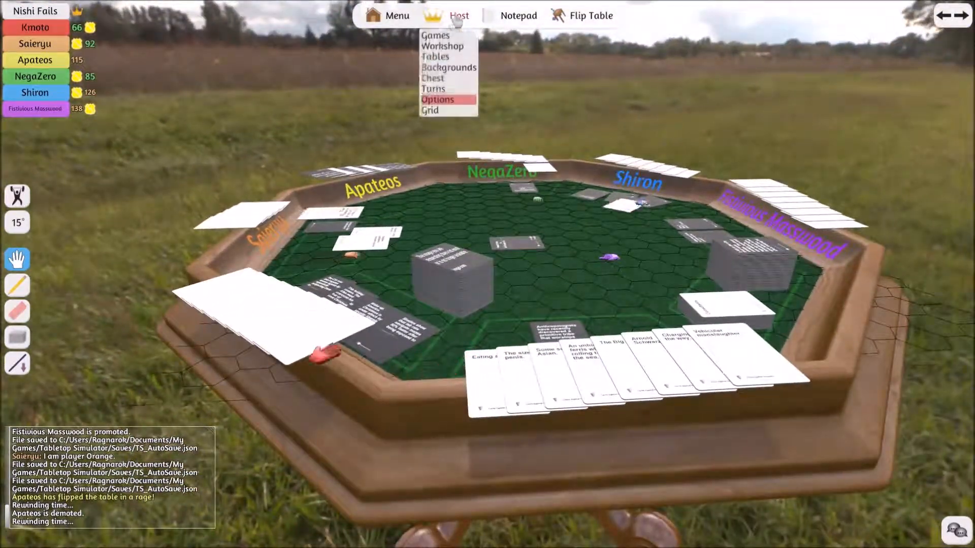
{"action": "left_click", "coordinate": [442, 100]}
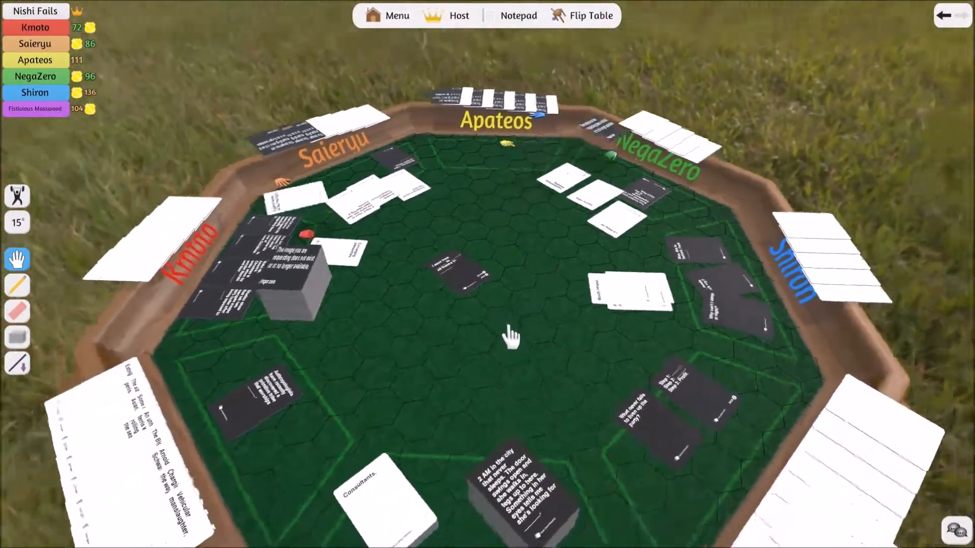
- Keep playing cards on the hexagonal table through the round
{"action": "left_click", "coordinate": [588, 16]}
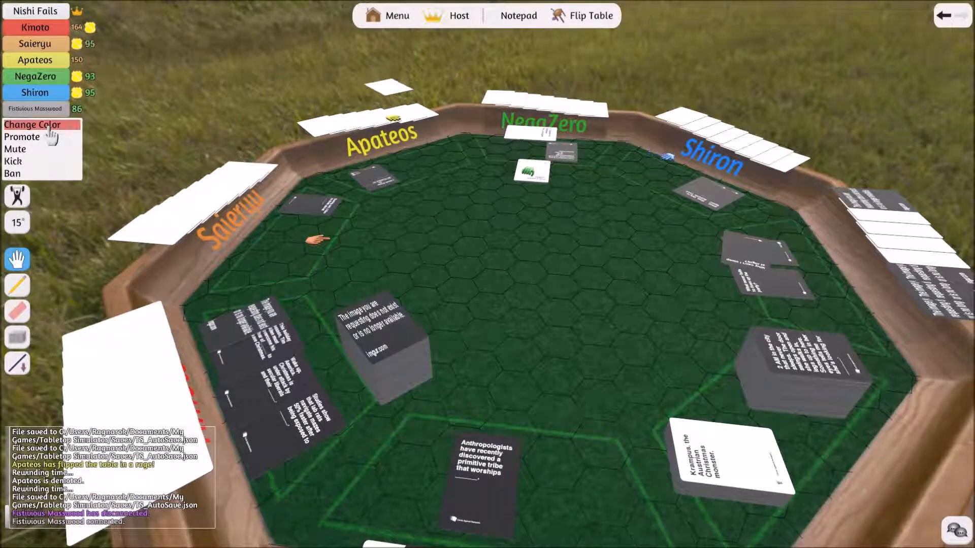
- Choose Change Color from the purple player's context menu
{"action": "left_click", "coordinate": [32, 125]}
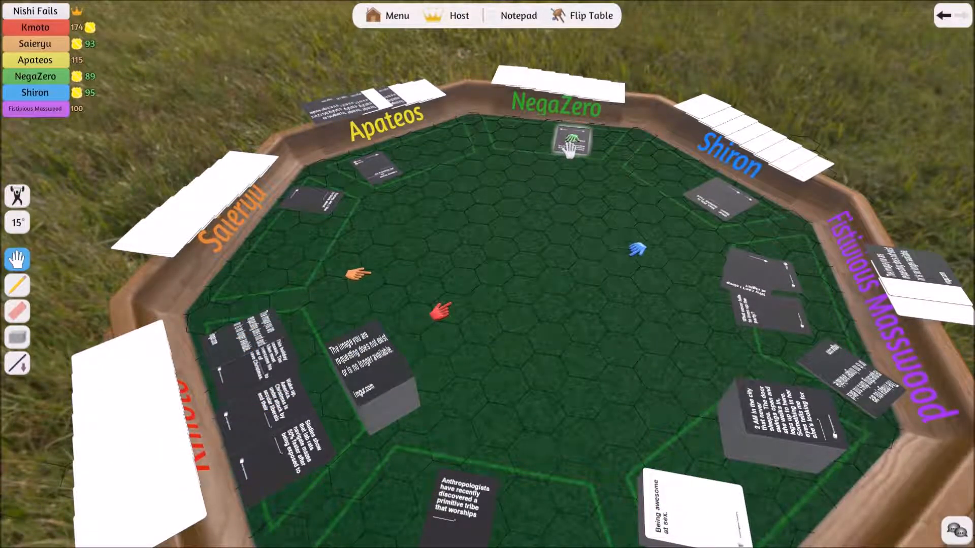
- Play white answer cards onto the table against the black prompt card
{"action": "left_click", "coordinate": [596, 16]}
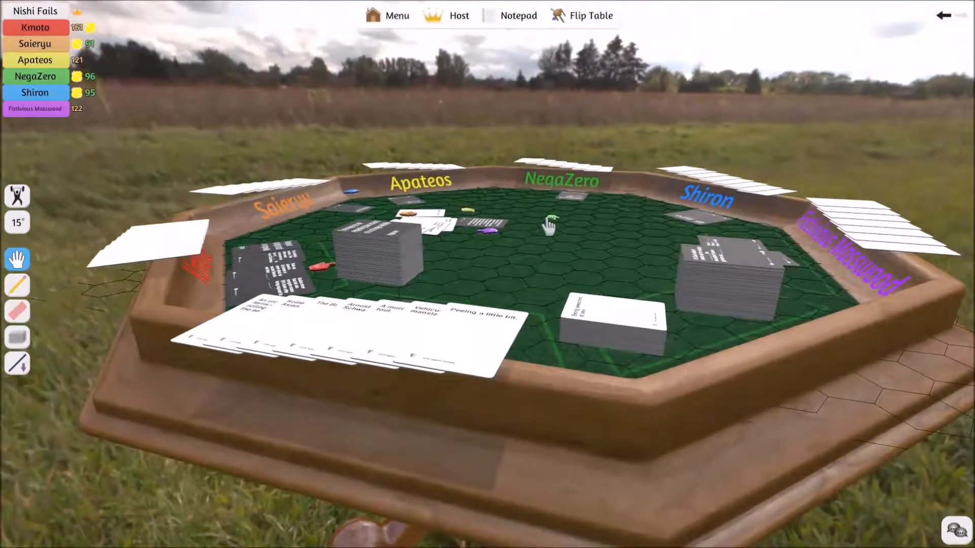
- Uncheck the Table Flip player privilege in Host settings and save
{"action": "left_click", "coordinate": [455, 15]}
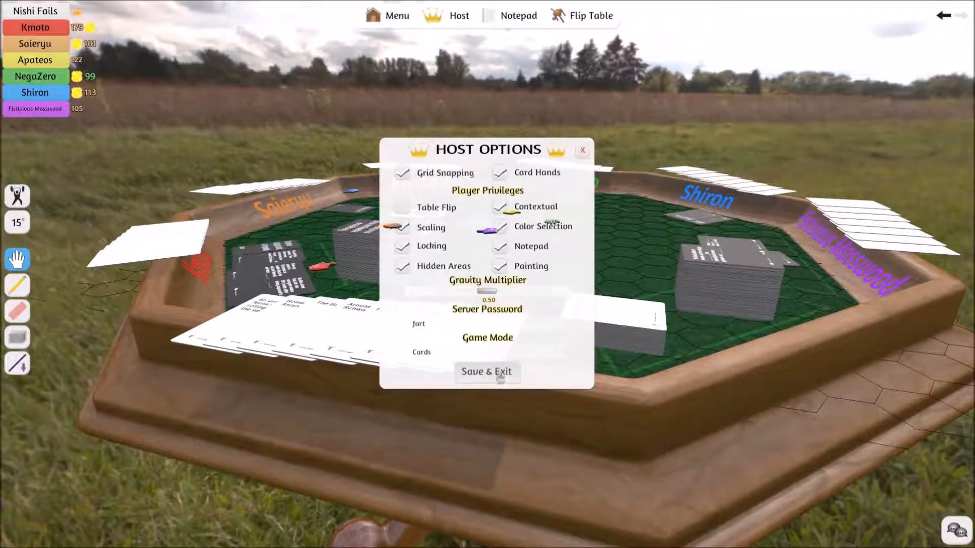
{"action": "left_click", "coordinate": [486, 372]}
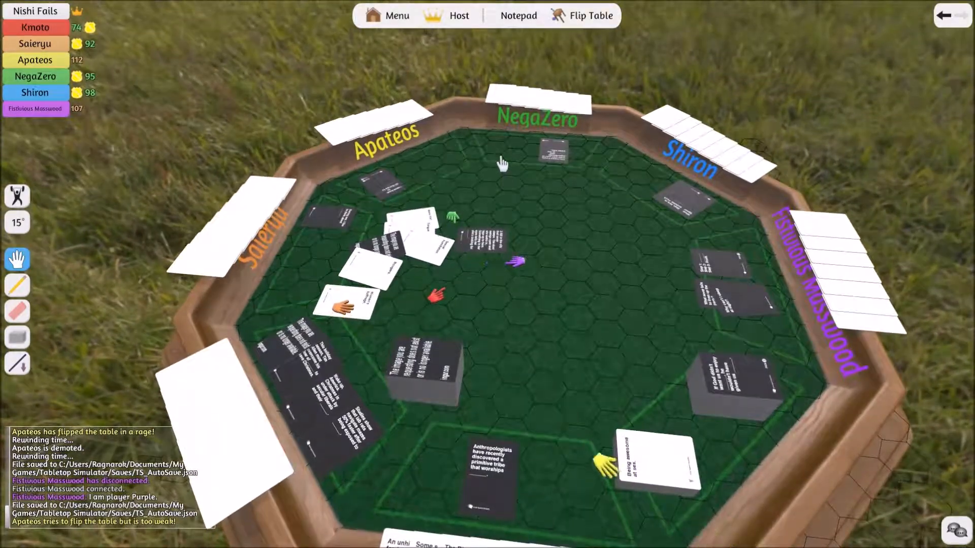
- Flip the whole table over, then rewind to restore the cards
{"action": "left_click", "coordinate": [588, 16]}
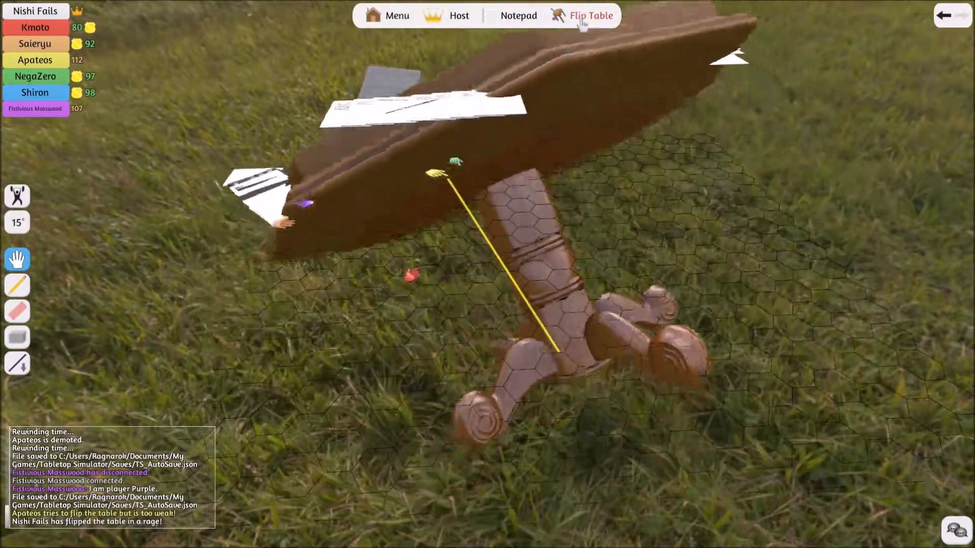
{"action": "left_click", "coordinate": [589, 15]}
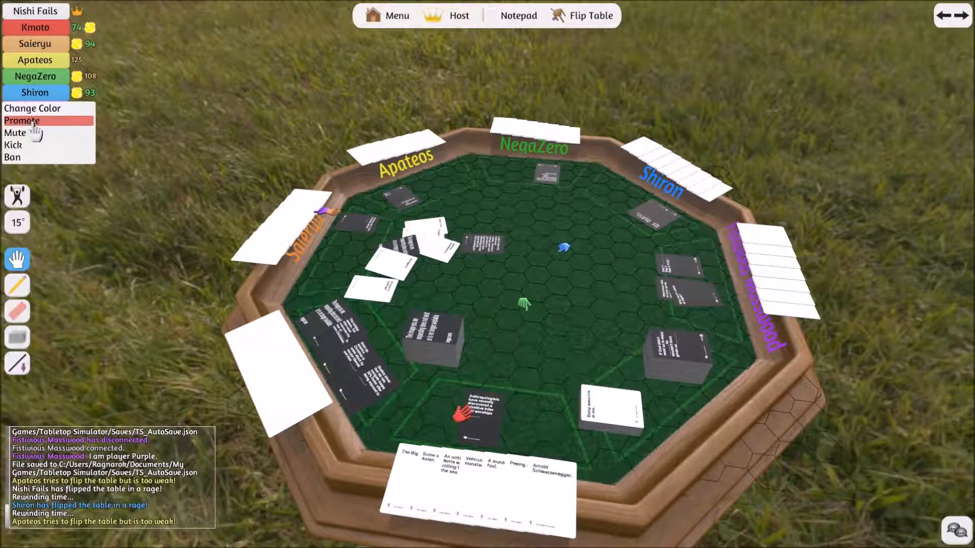
- Promote the chosen player from the player list
{"action": "left_click", "coordinate": [24, 121]}
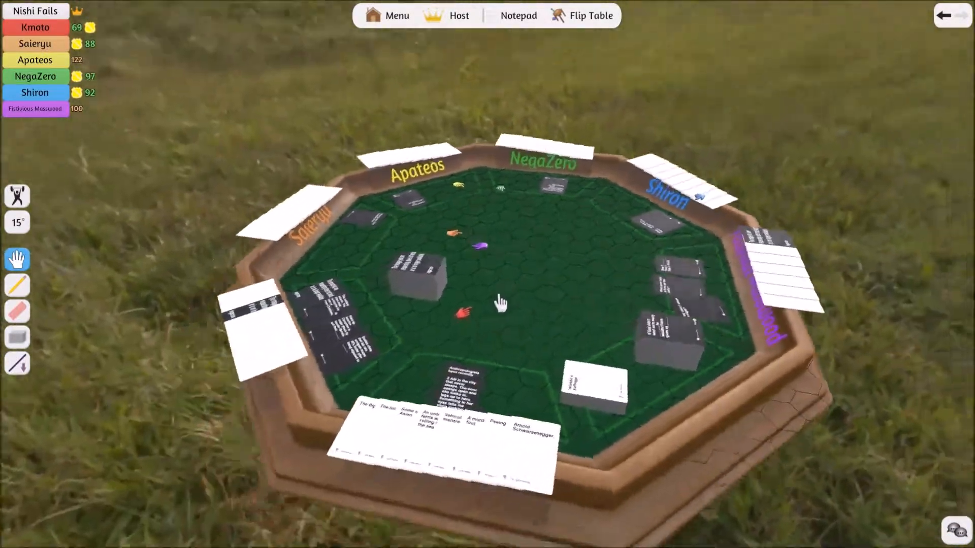
- Change Saieryu's privileges and confirm the change
{"action": "left_click", "coordinate": [588, 16]}
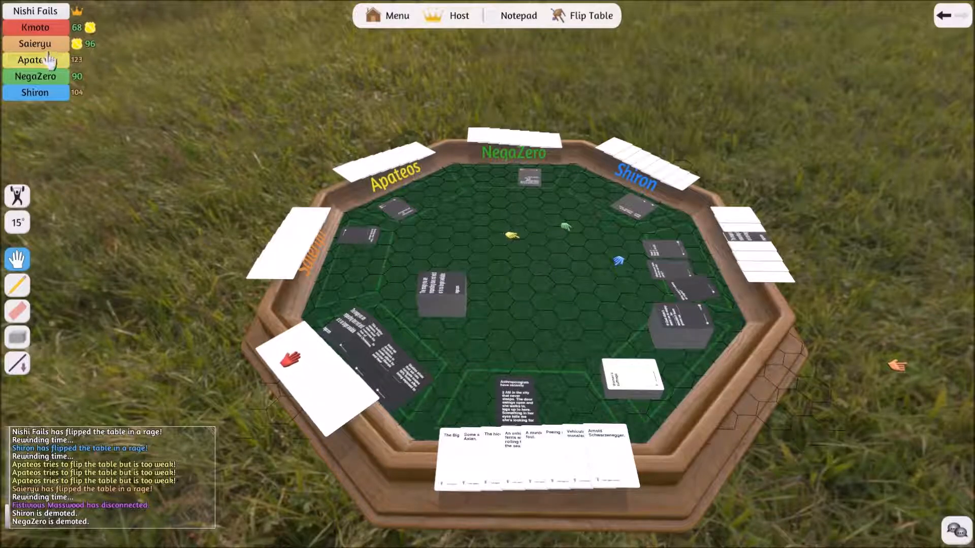
{"action": "left_click", "coordinate": [22, 72]}
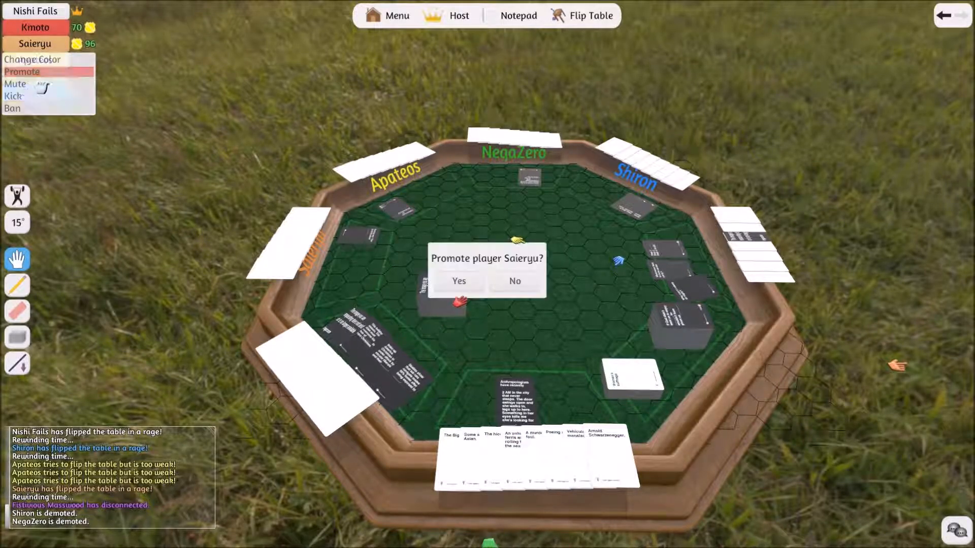
{"action": "left_click", "coordinate": [459, 281]}
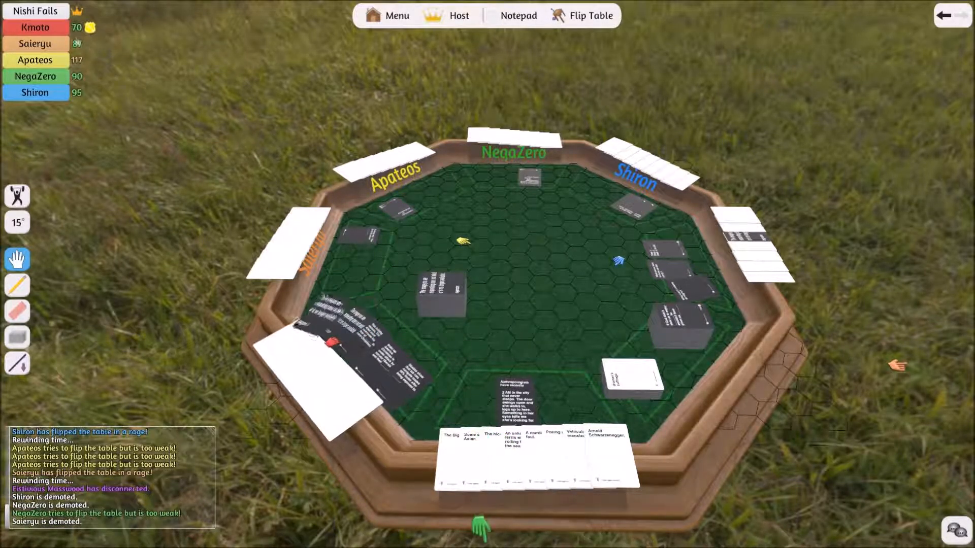
{"action": "left_click", "coordinate": [38, 26]}
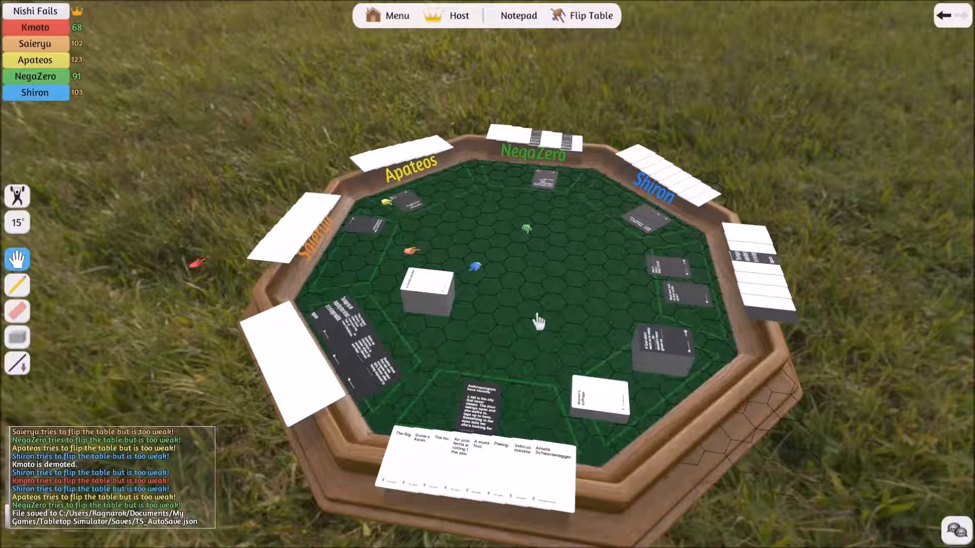
- Request a seat colour change for the new player and confirm it
{"action": "left_click", "coordinate": [457, 15]}
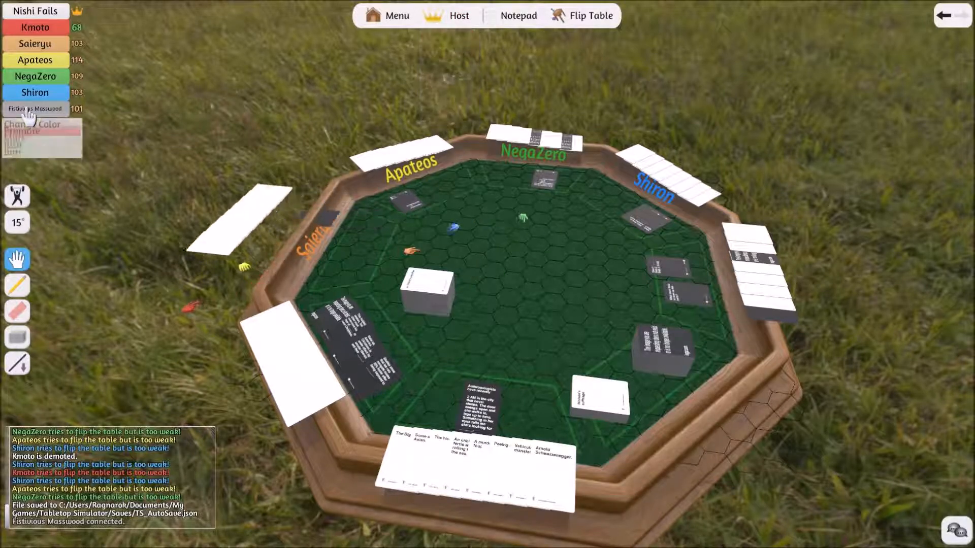
{"action": "left_click", "coordinate": [34, 123]}
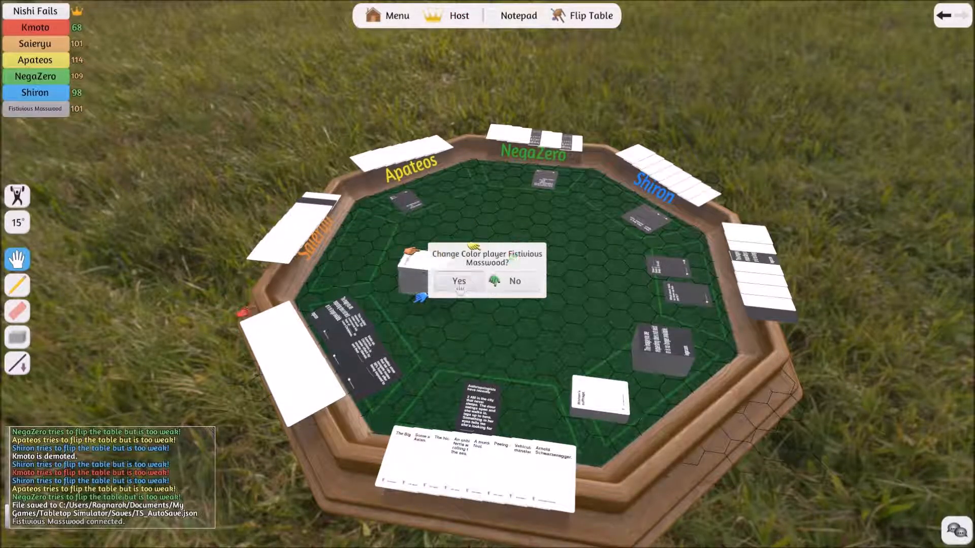
{"action": "left_click", "coordinate": [456, 282]}
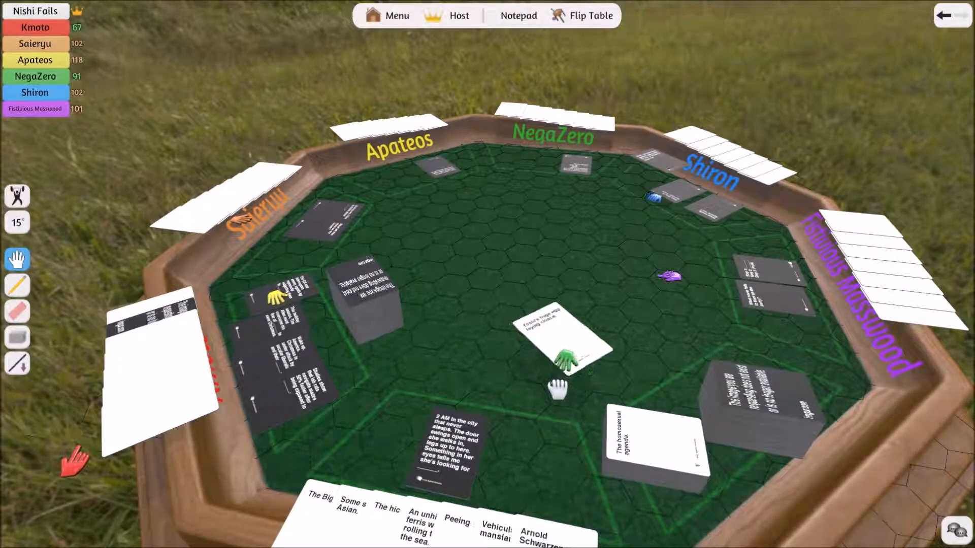
- Drag a card from the hand area onto the table with the grab tool
{"action": "left_click_drag", "start_coordinate": [560, 336], "coordinate": [641, 429]}
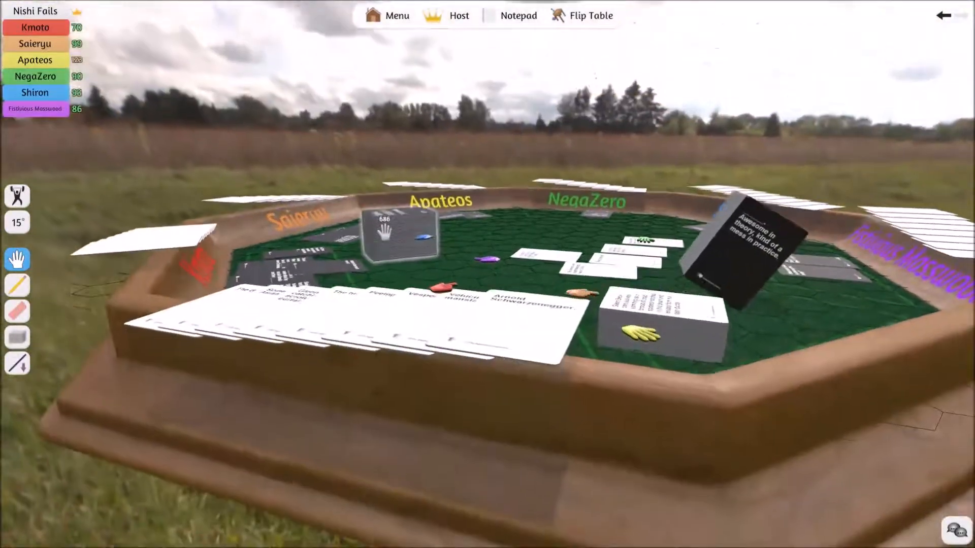
- Flip the table away and bring up the Workshop games list
{"action": "left_click", "coordinate": [591, 15]}
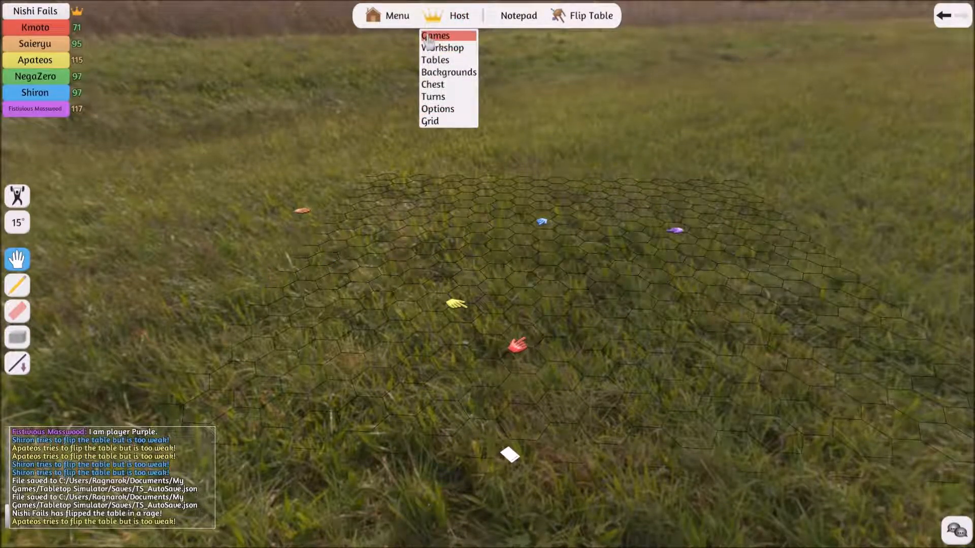
{"action": "left_click", "coordinate": [442, 48]}
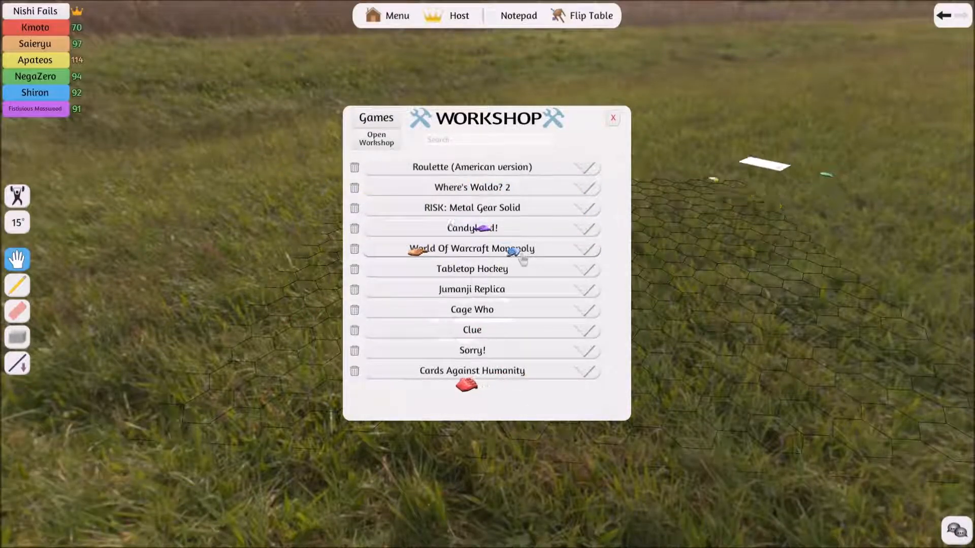
- Load Cards Against Humanity from the Workshop and rewind to restore the hexagonal table
{"action": "left_click", "coordinate": [613, 118]}
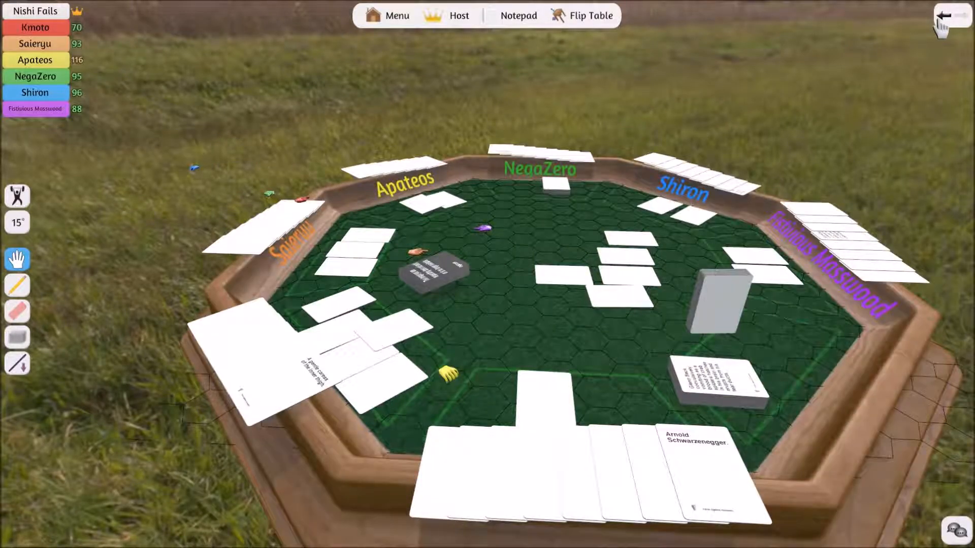
{"action": "left_click", "coordinate": [588, 15]}
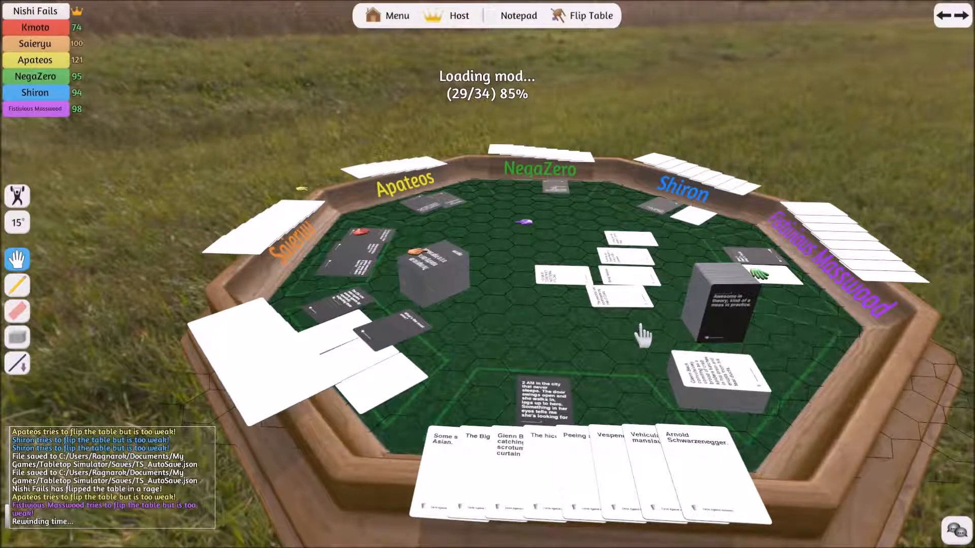
{"action": "mouse_move", "coordinate": [17, 196]}
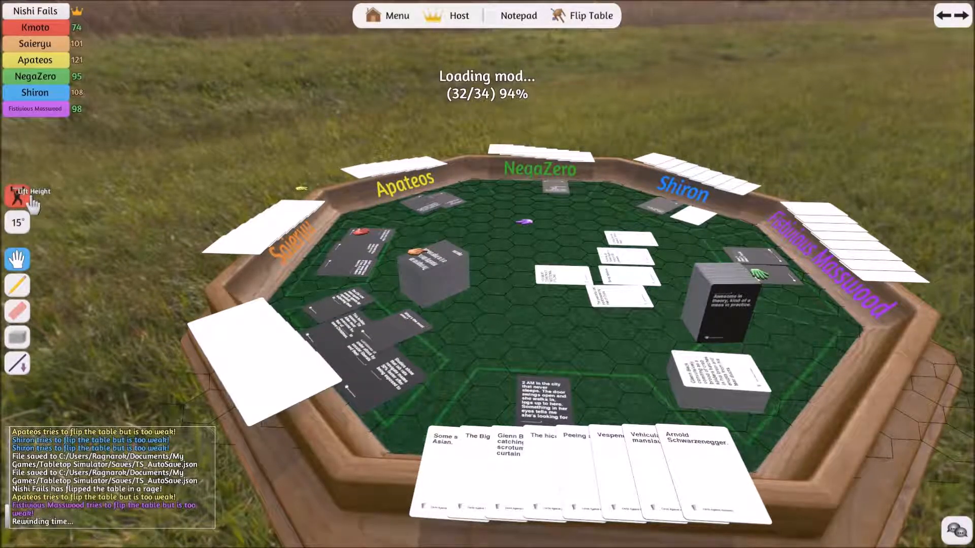